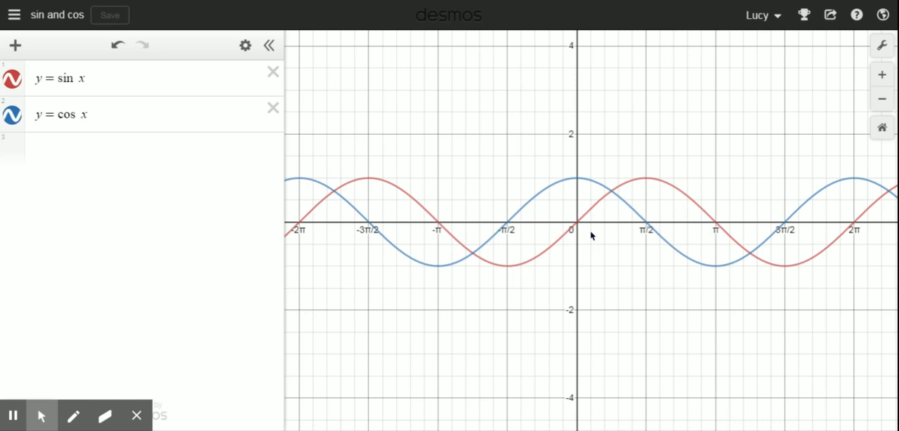
mouse_move(811, 100)
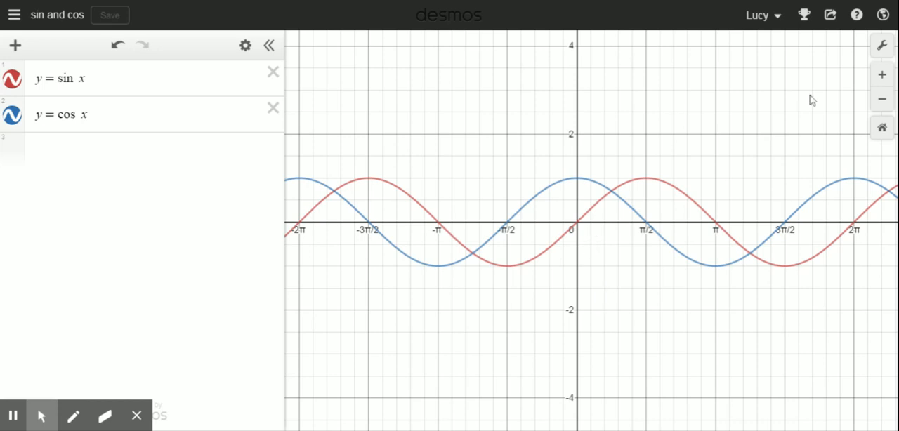
mouse_move(828, 14)
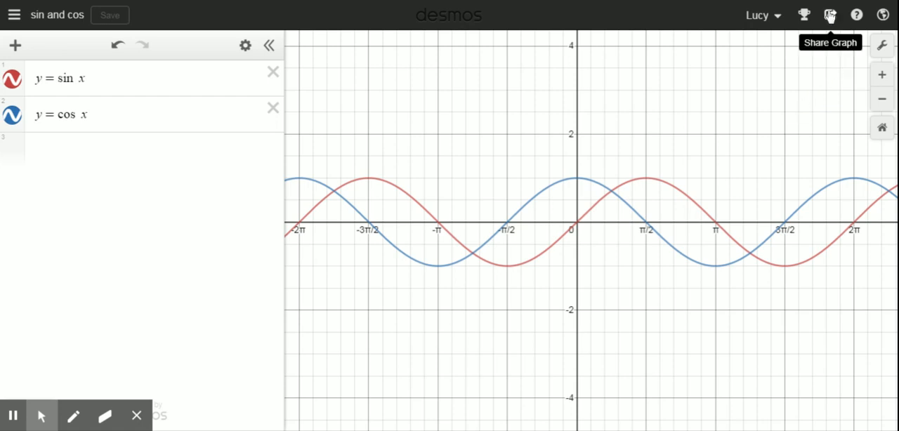
mouse_move(830, 16)
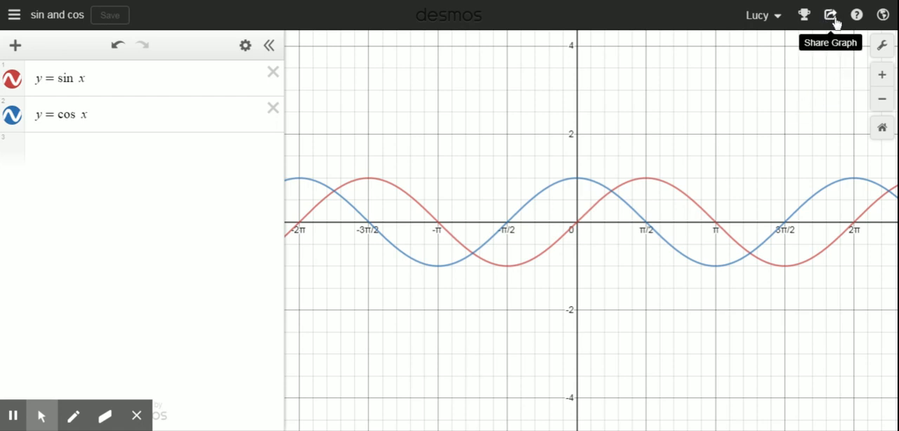
Step: Bring up the Export Image options for the sine and cosine graph from the Share panel
click(830, 15)
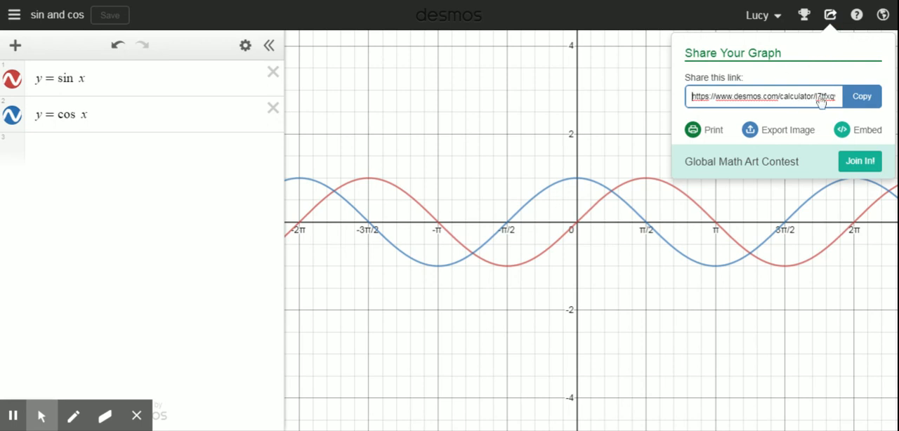
mouse_move(783, 125)
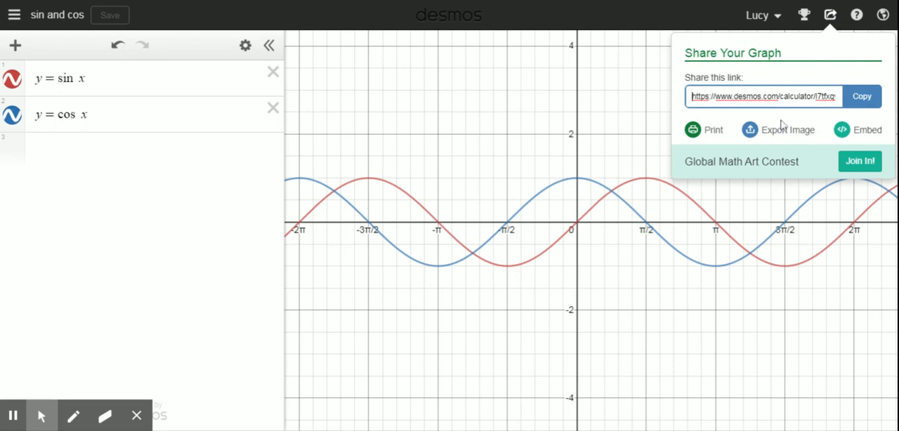
click(787, 129)
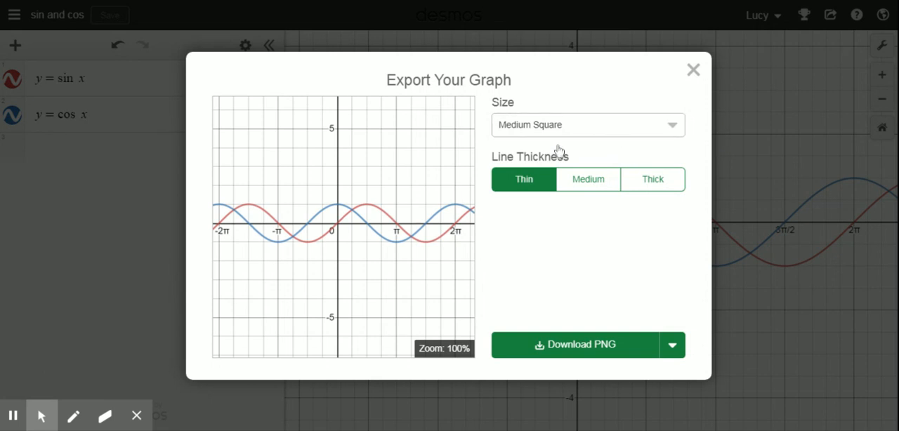
Step: Try the Large Rectangle size, then settle on Medium Rectangle for the exported image
click(587, 125)
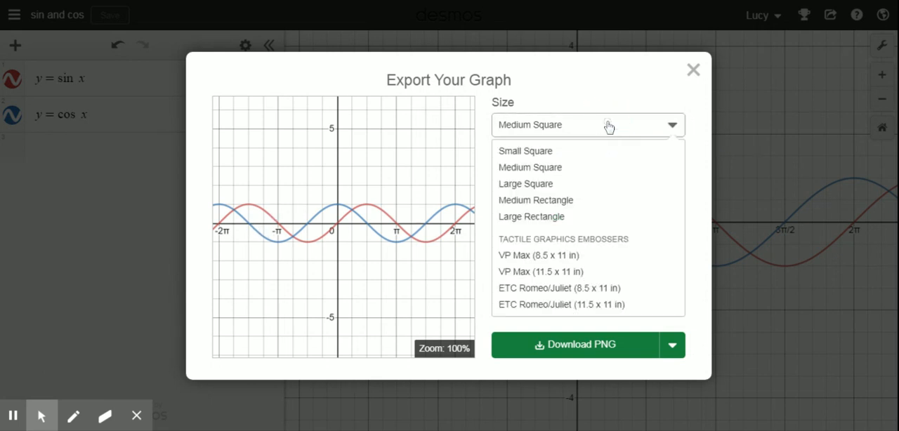
click(531, 216)
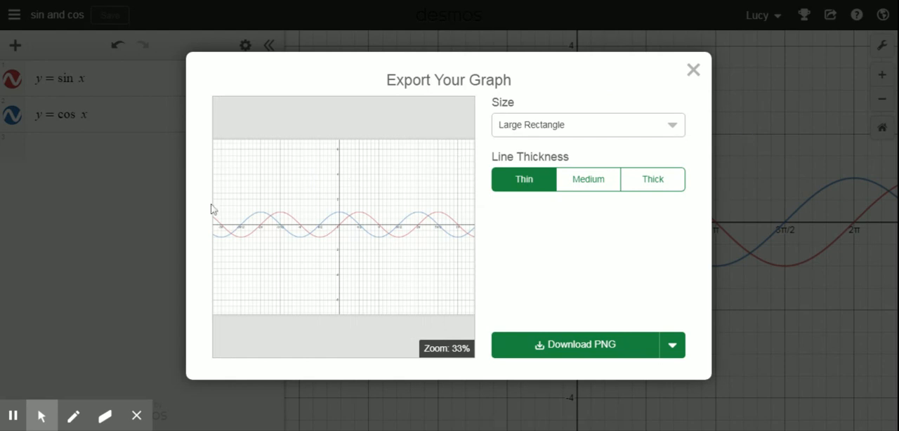
mouse_move(634, 115)
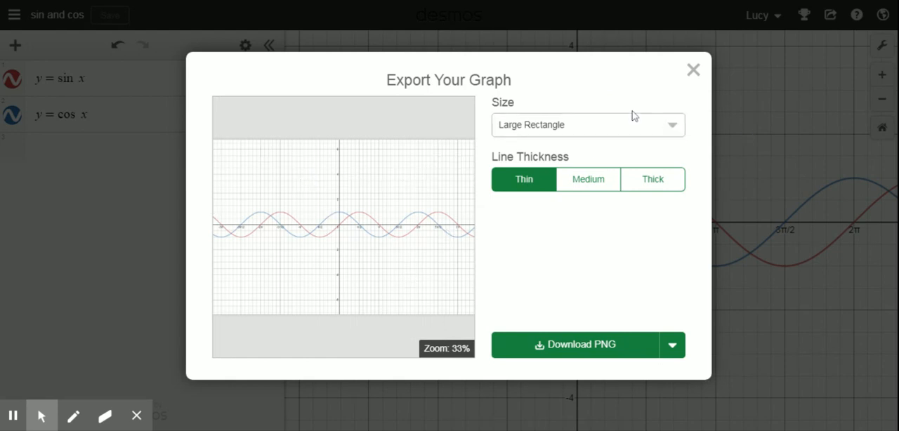
click(588, 124)
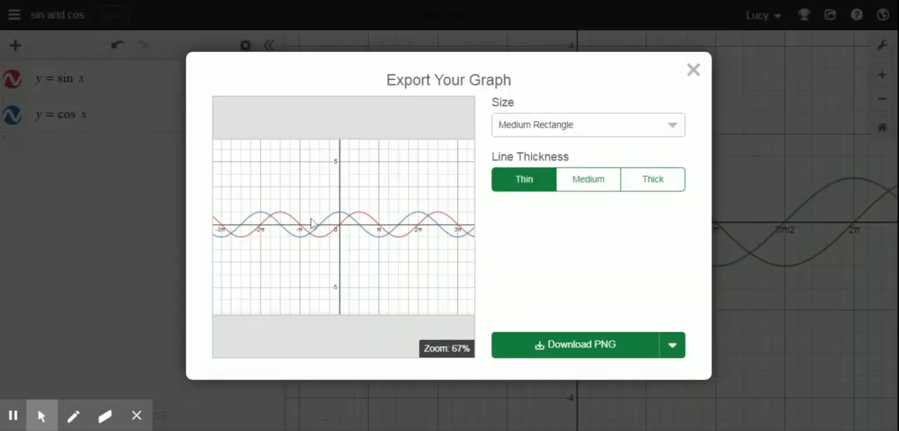
mouse_move(339, 231)
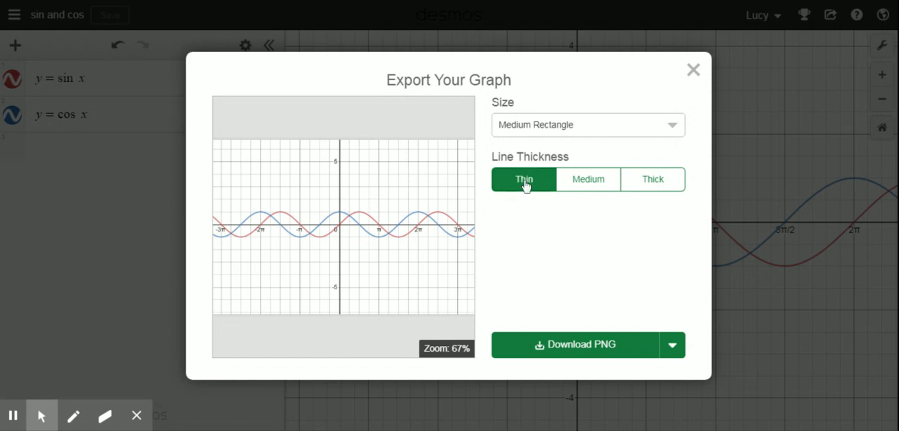
mouse_move(390, 205)
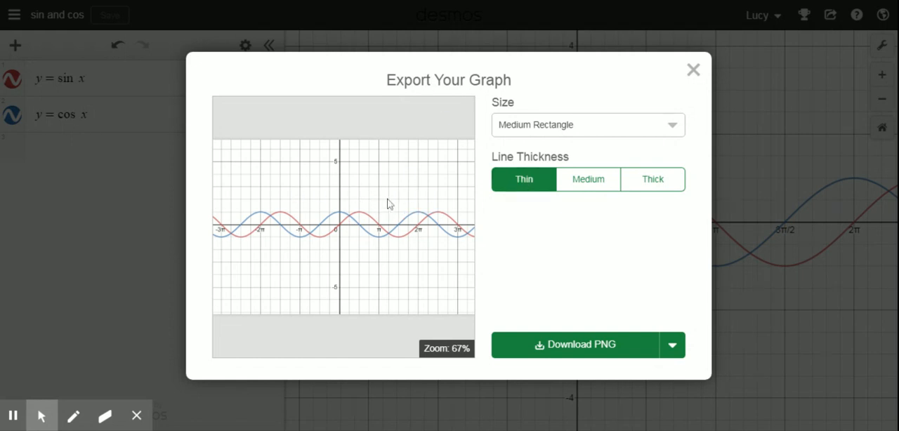
mouse_move(422, 204)
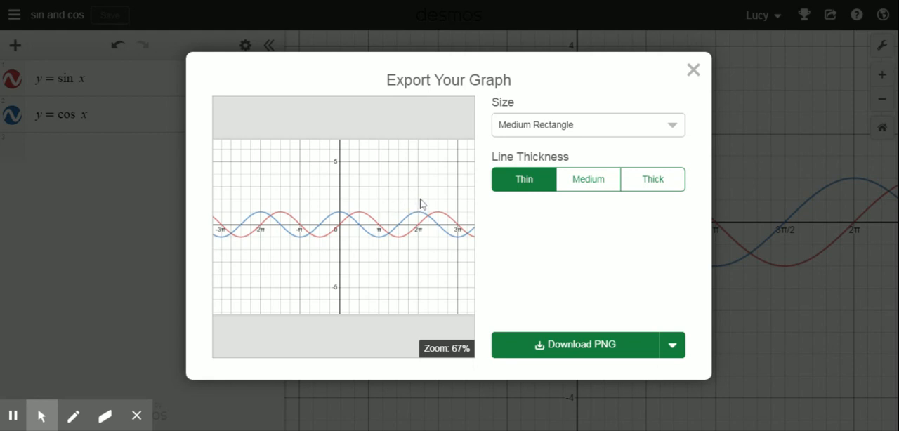
Step: Set line thickness to Thick and reveal the download format options beside Download PNG
click(652, 180)
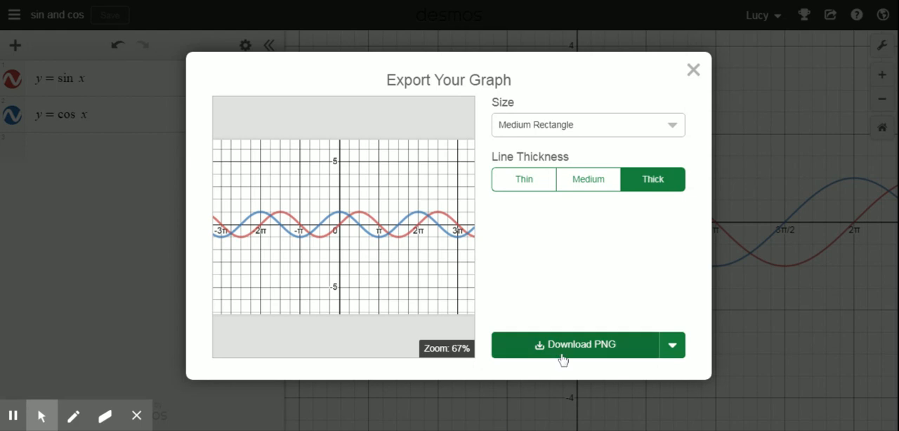
click(672, 345)
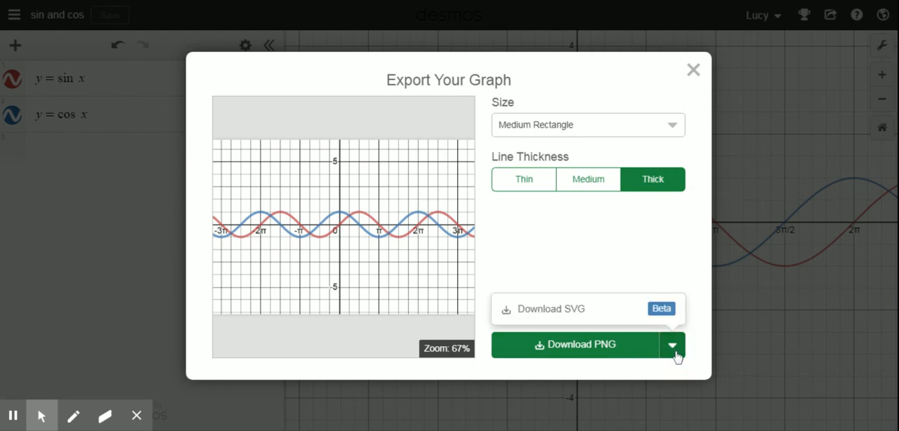